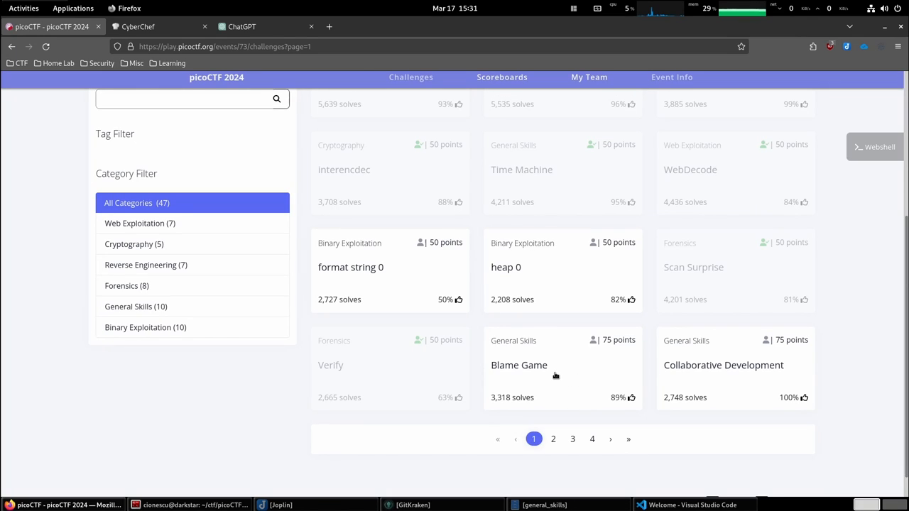
Step: Open the Blame Game challenge card and copy the challenge.zip download address
{"action": "left_click", "coordinate": [520, 365]}
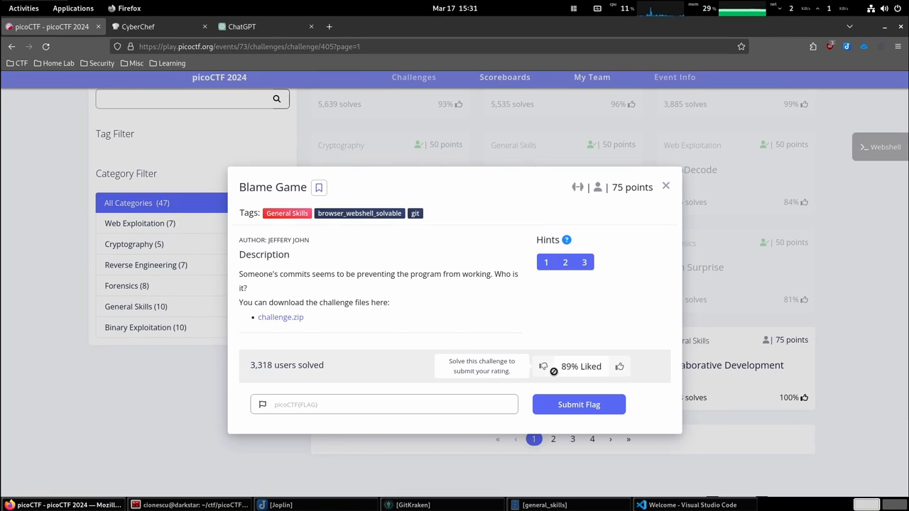
{"action": "mouse_move", "coordinate": [437, 298]}
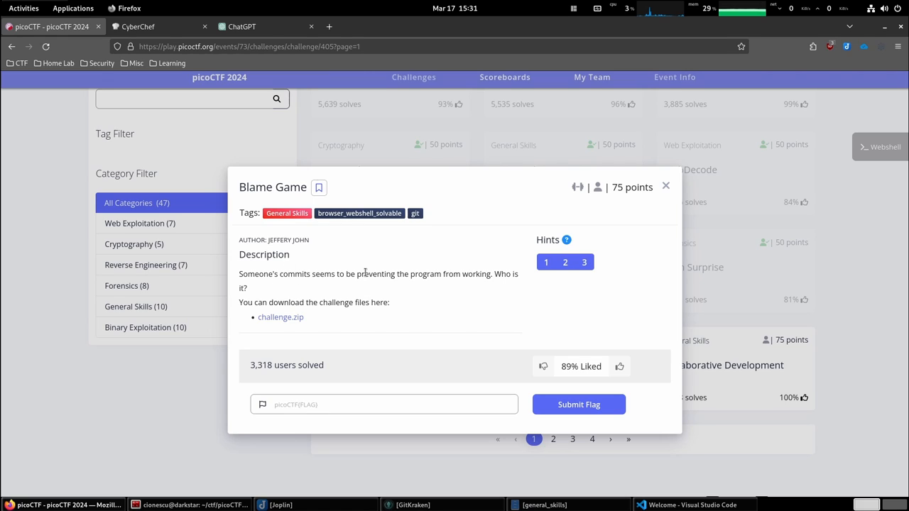
{"action": "mouse_move", "coordinate": [524, 286]}
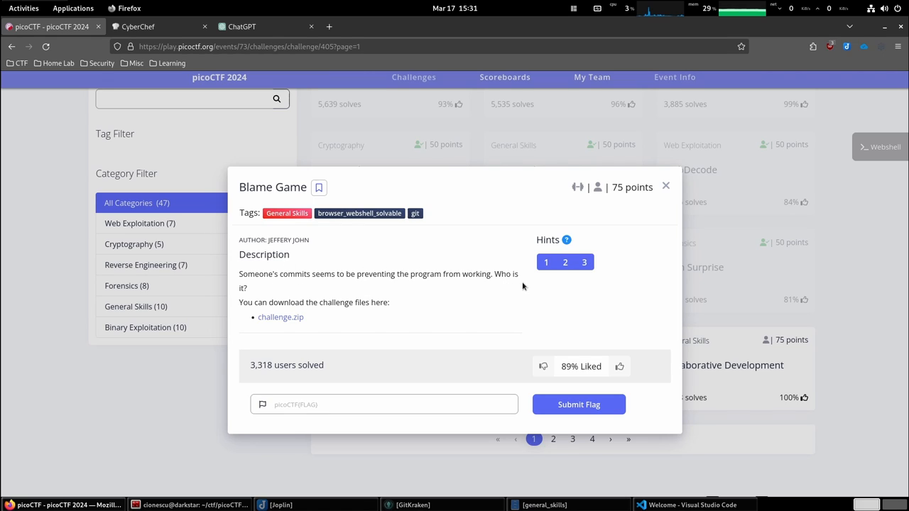
{"action": "mouse_move", "coordinate": [433, 301]}
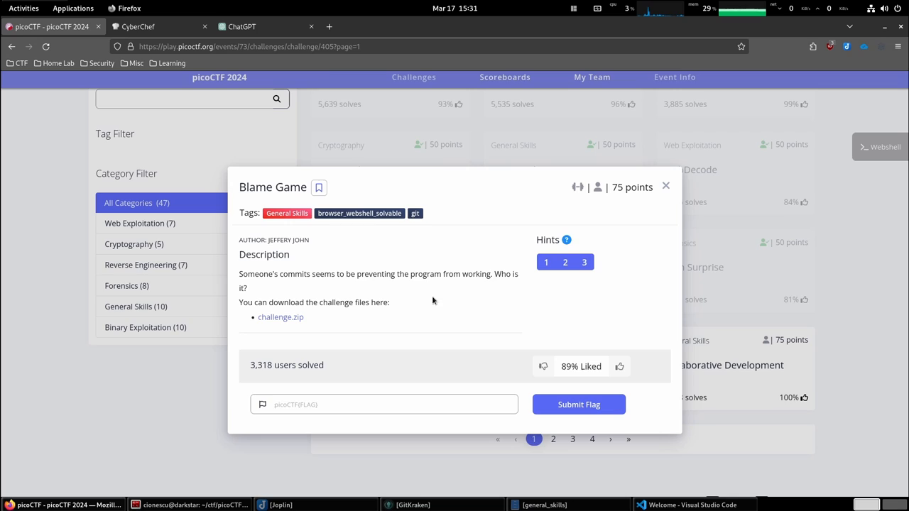
{"action": "mouse_move", "coordinate": [277, 319]}
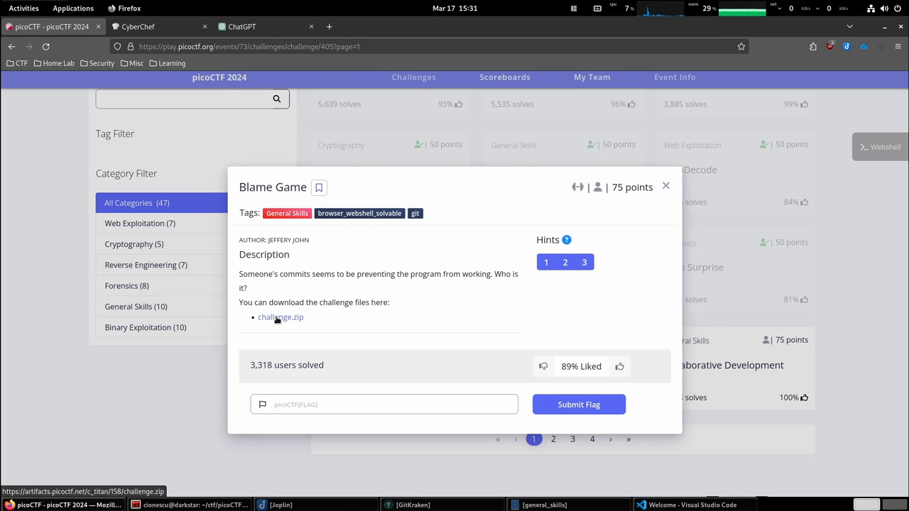
{"action": "right_click", "coordinate": [280, 317]}
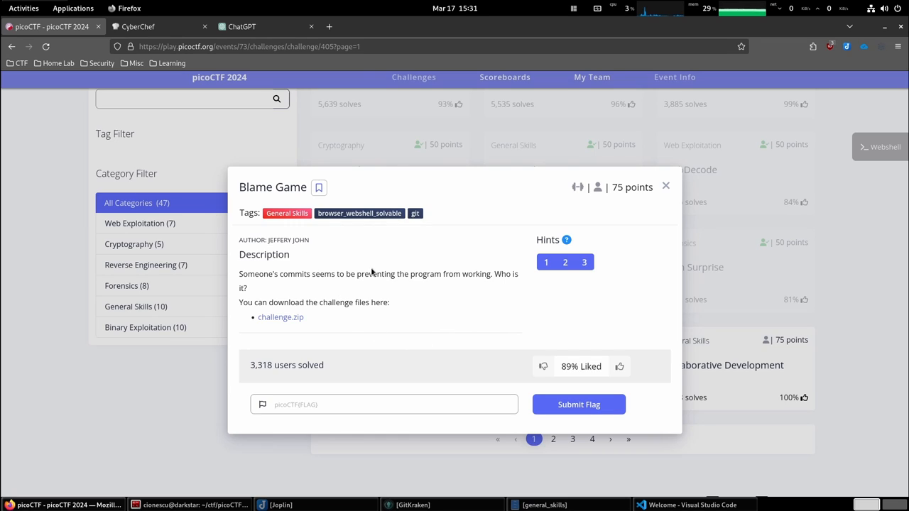
{"action": "mouse_move", "coordinate": [418, 293]}
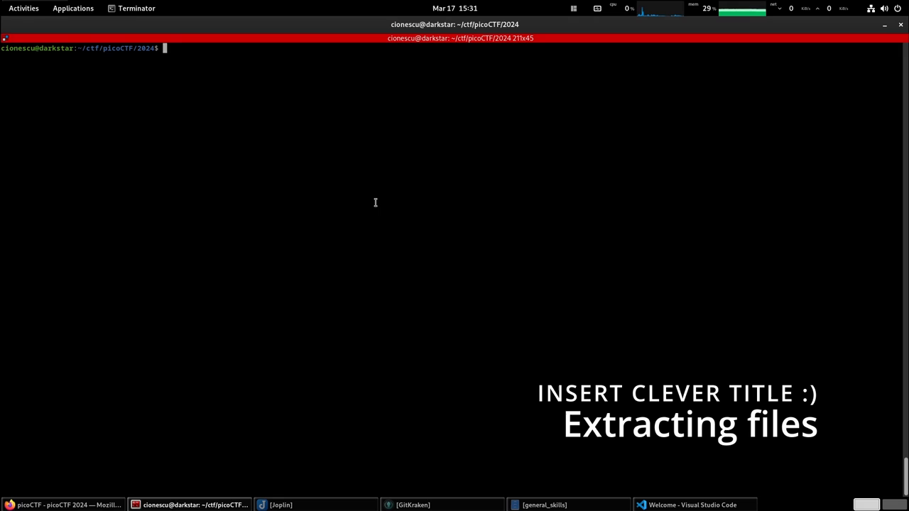
Step: In general_skills, make a new blame-game folder for the challenge
{"action": "type", "text": "cd general_skills/"}
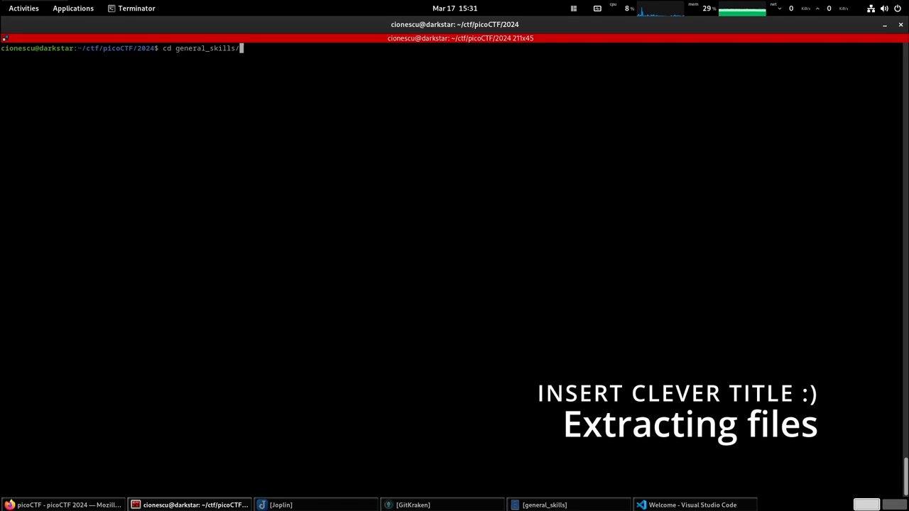
{"action": "type", "text": "mkd"}
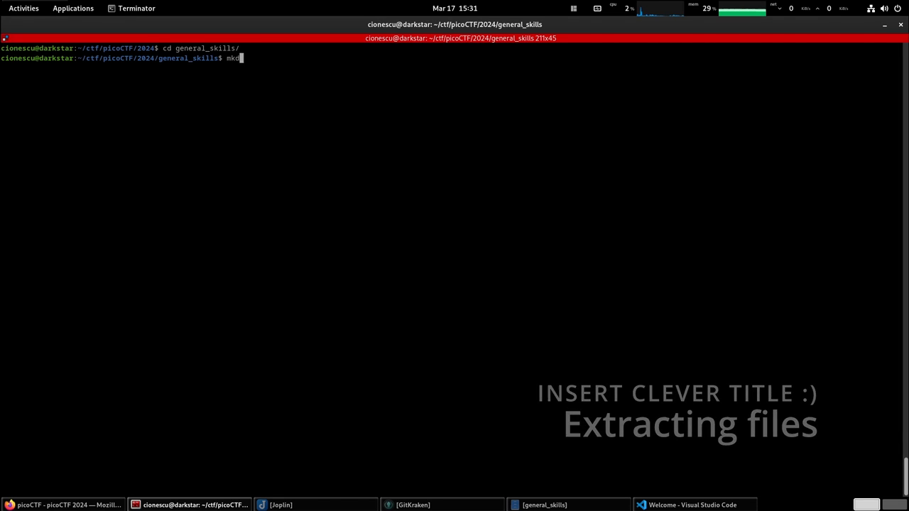
{"action": "type", "text": "ir"}
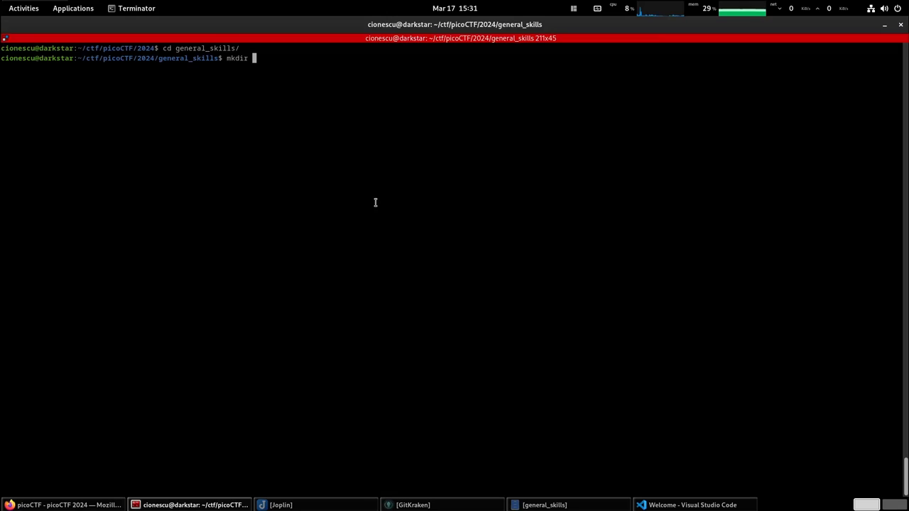
{"action": "type", "text": "blame-game"}
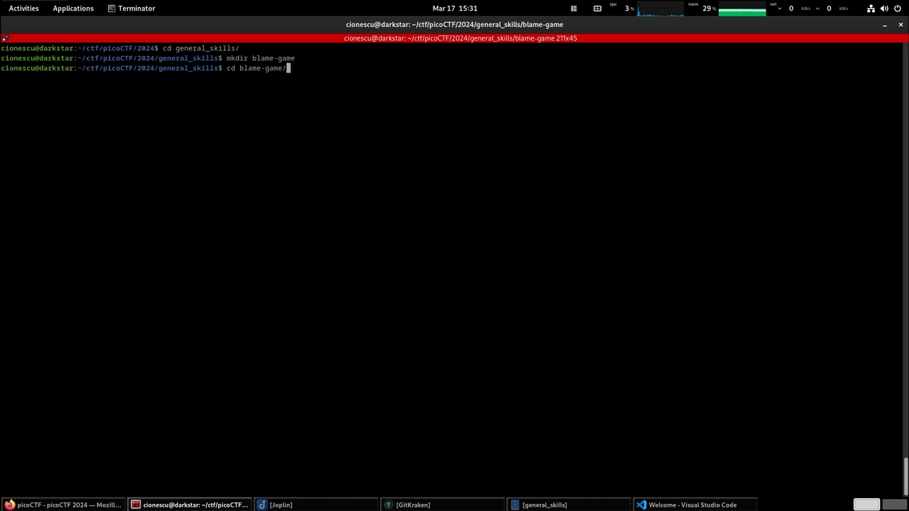
Step: Download challenge.zip from artifacts.picoctf.net, inspect it with file, and unzip the drop-in repository
{"action": "type", "text": "wget"}
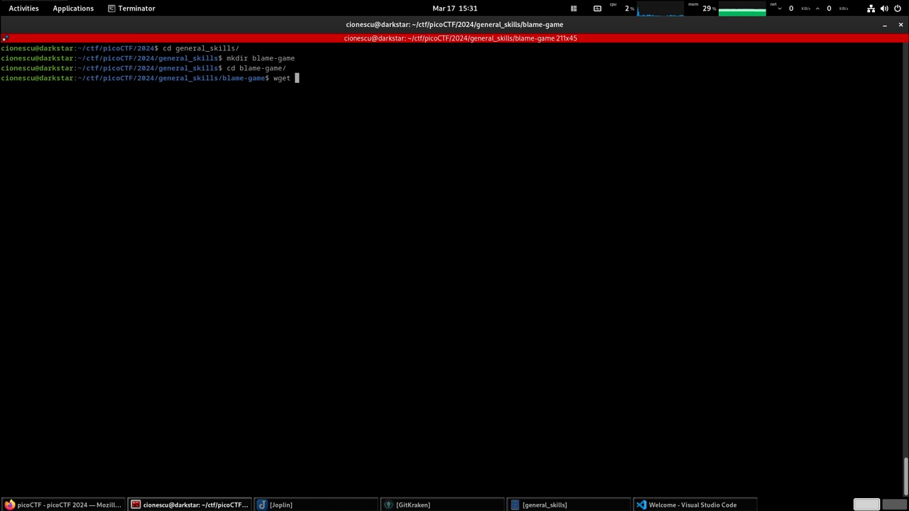
{"action": "type", "text": "https://artifacts.picoctf.net/c_titan/158/challenge.zip"}
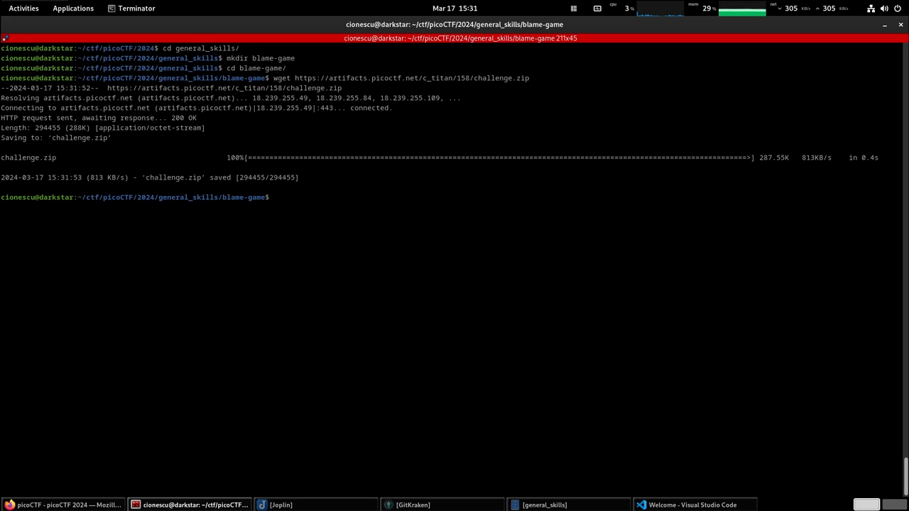
{"action": "type", "text": "file challenge.zip"}
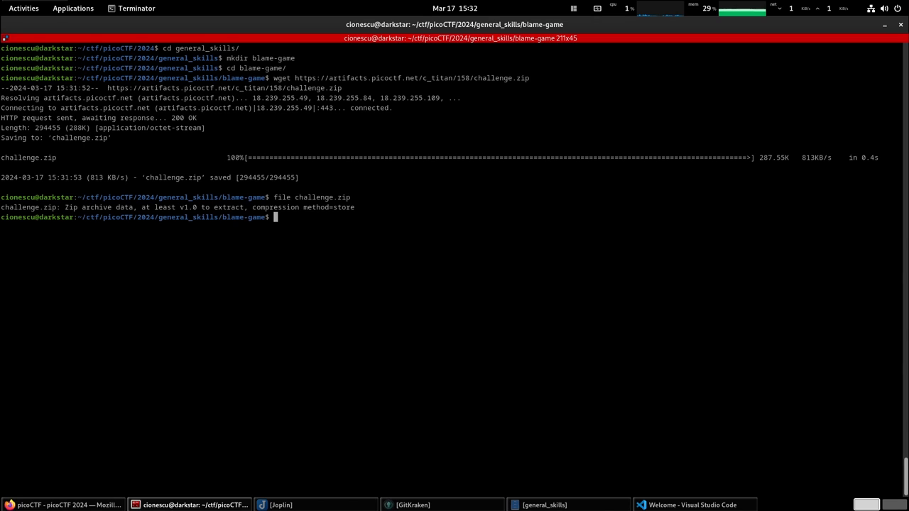
{"action": "type", "text": "unzip ch"}
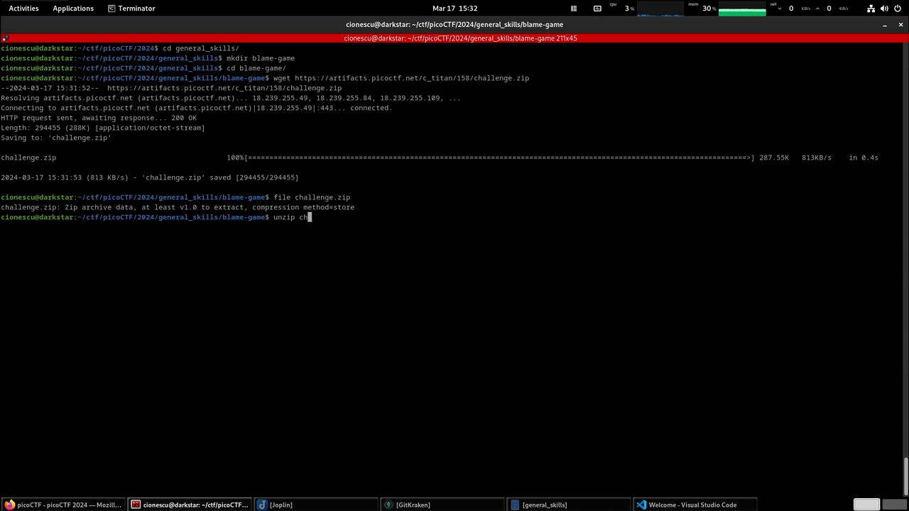
{"action": "key", "text": "Return"}
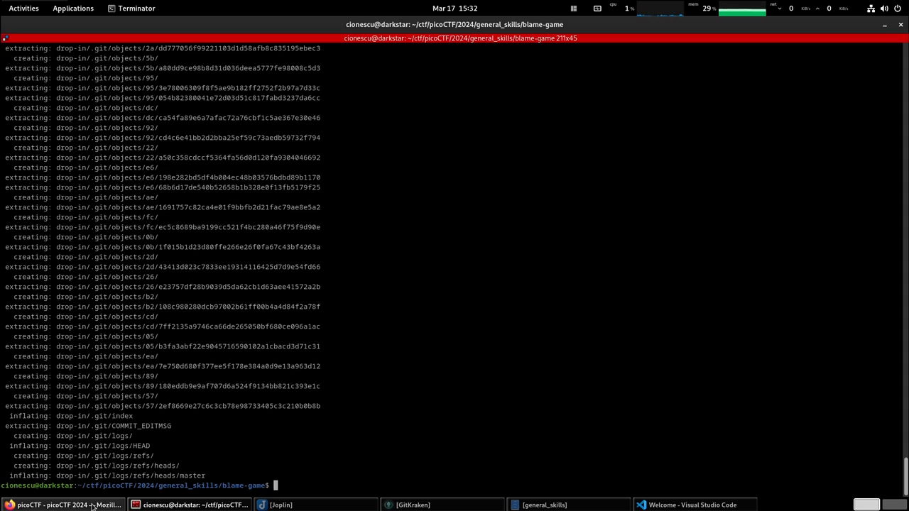
Step: Return to the Firefox window showing the Blame Game challenge dialog
{"action": "left_click", "coordinate": [69, 506]}
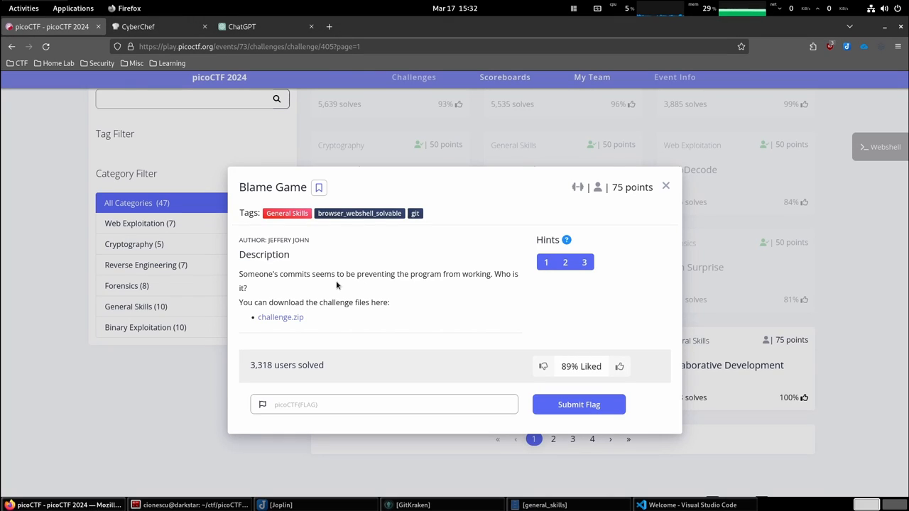
{"action": "mouse_move", "coordinate": [480, 281]}
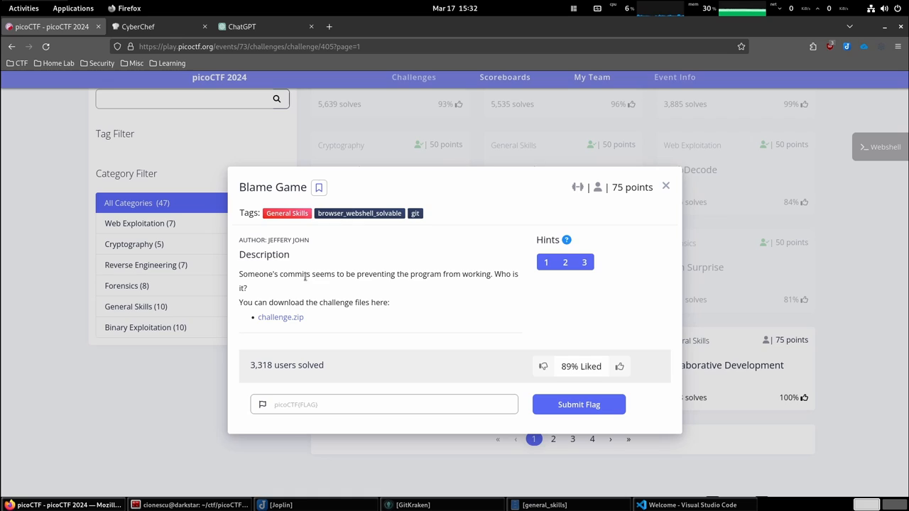
{"action": "mouse_move", "coordinate": [451, 284]}
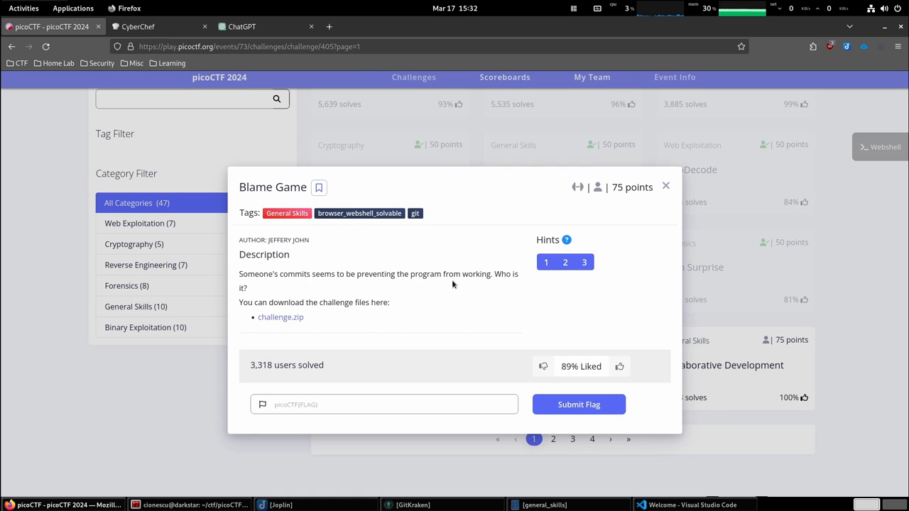
{"action": "mouse_move", "coordinate": [478, 284]}
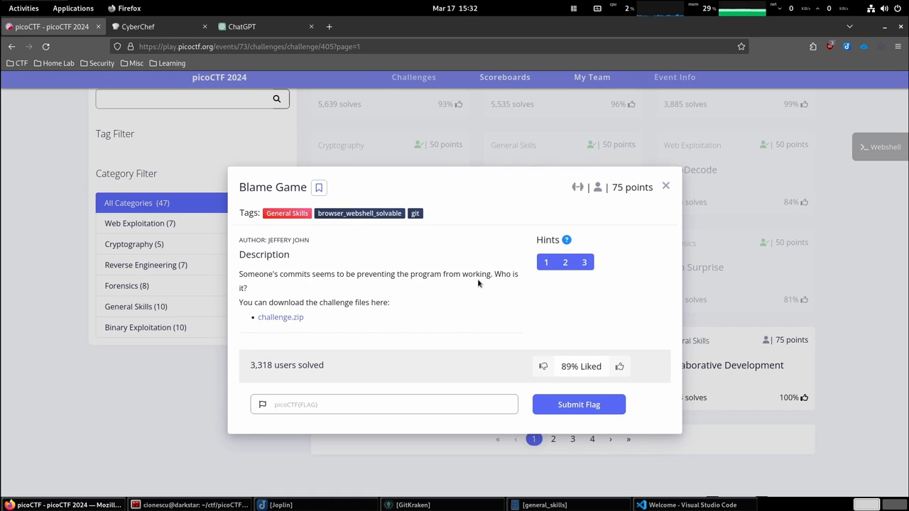
{"action": "mouse_move", "coordinate": [395, 404]}
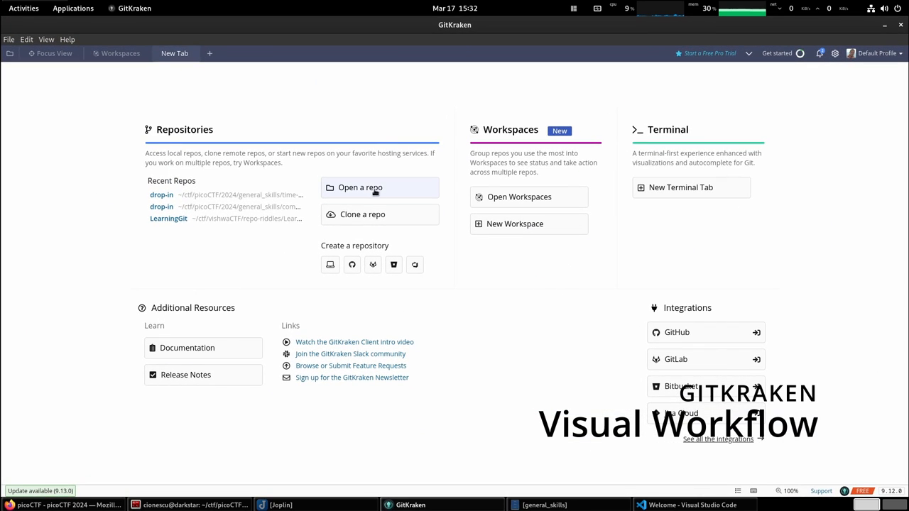
Step: Open the repository at general_skills/blame-game/drop-in so its 'important business work' history appears
{"action": "left_click", "coordinate": [361, 188]}
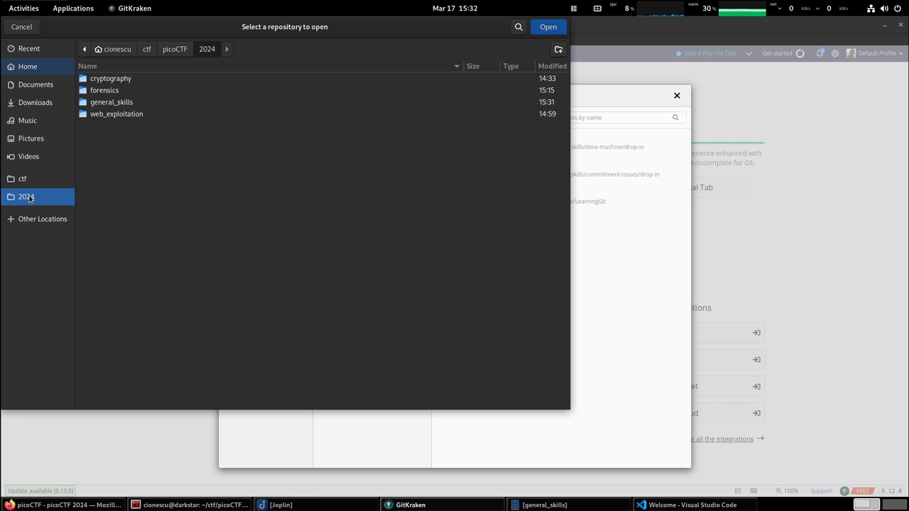
{"action": "double_click", "coordinate": [111, 103]}
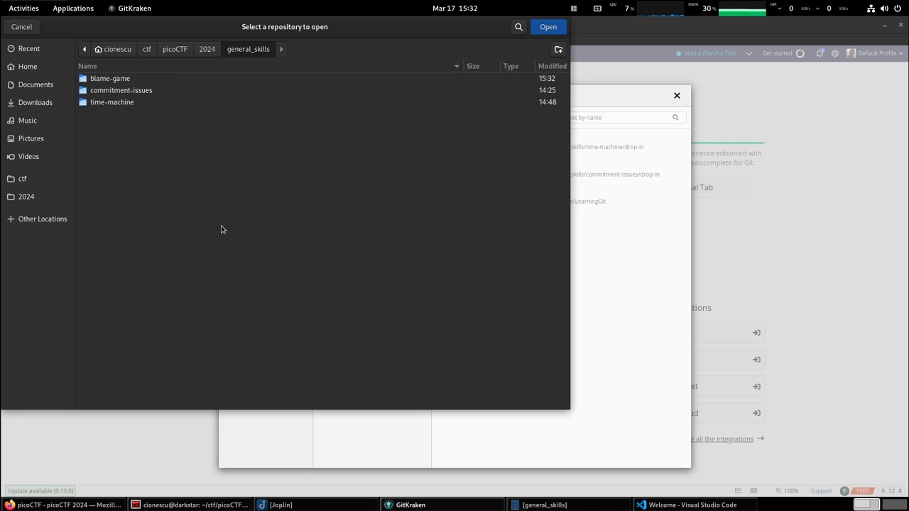
{"action": "left_click", "coordinate": [111, 78]}
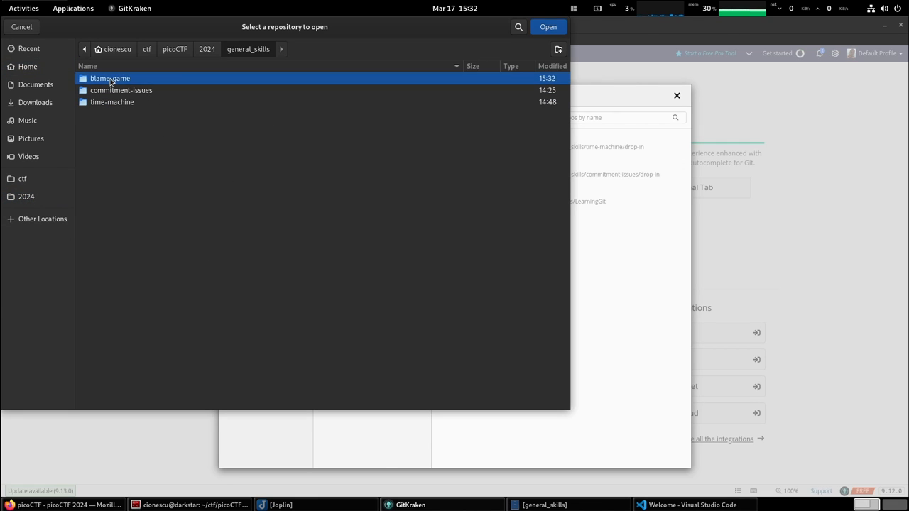
{"action": "double_click", "coordinate": [111, 78]}
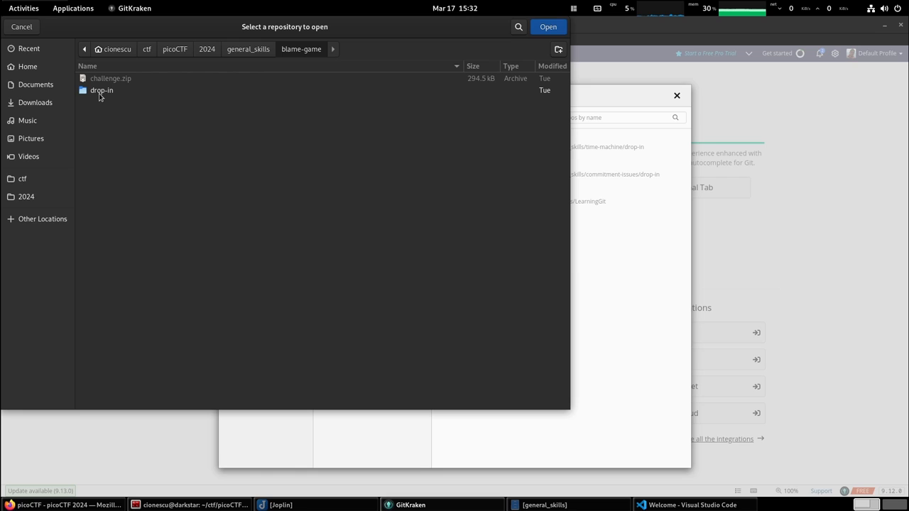
{"action": "double_click", "coordinate": [101, 90]}
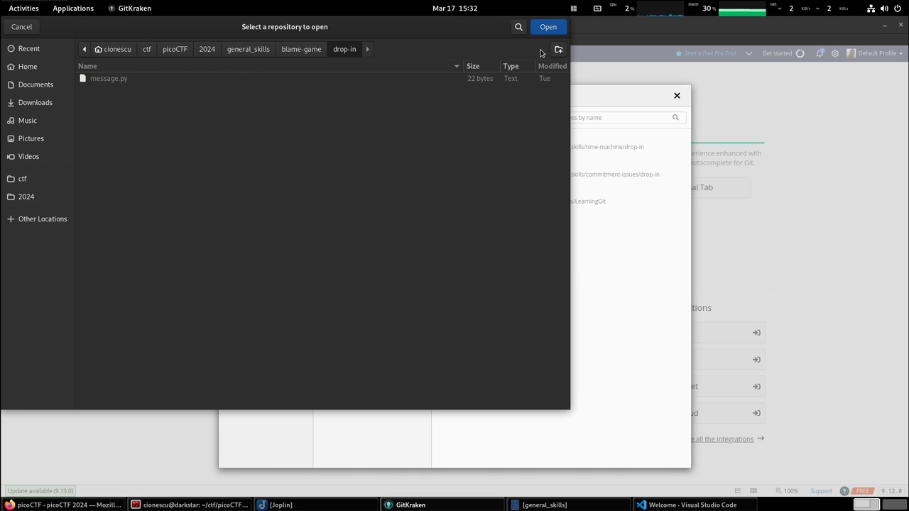
{"action": "left_click", "coordinate": [548, 26]}
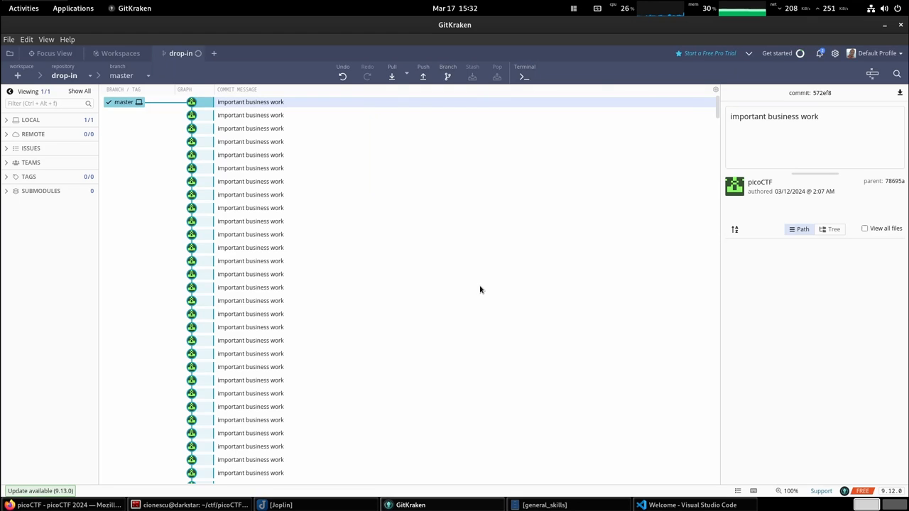
{"action": "mouse_move", "coordinate": [540, 176]}
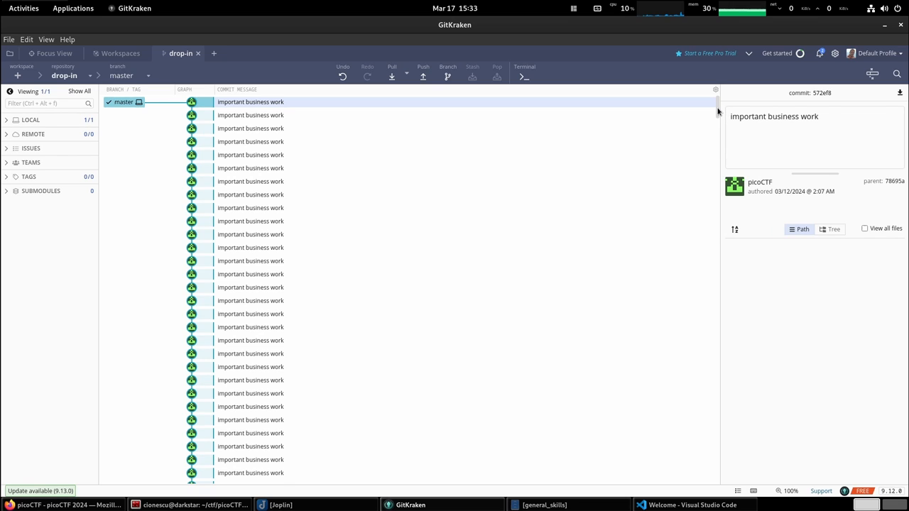
{"action": "scroll", "scroll_direction": "down", "scroll_amount": 3}
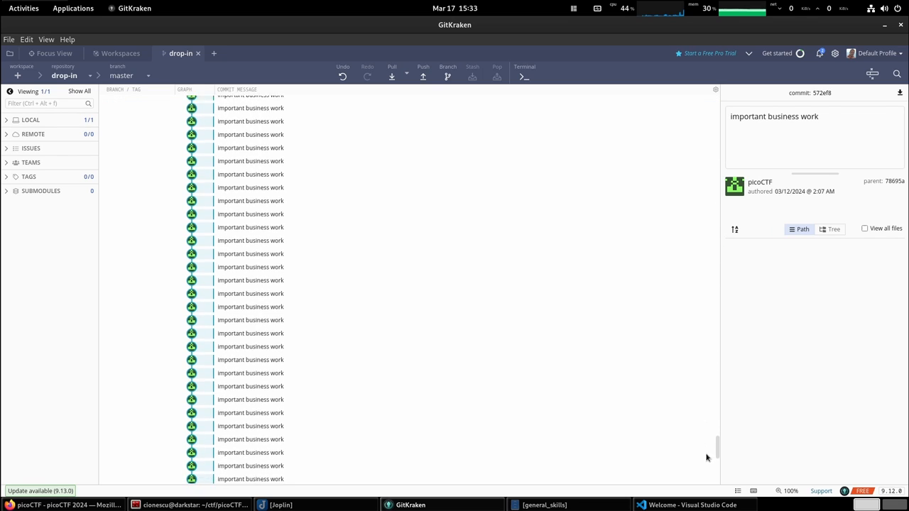
{"action": "scroll", "scroll_direction": "down", "scroll_amount": 3}
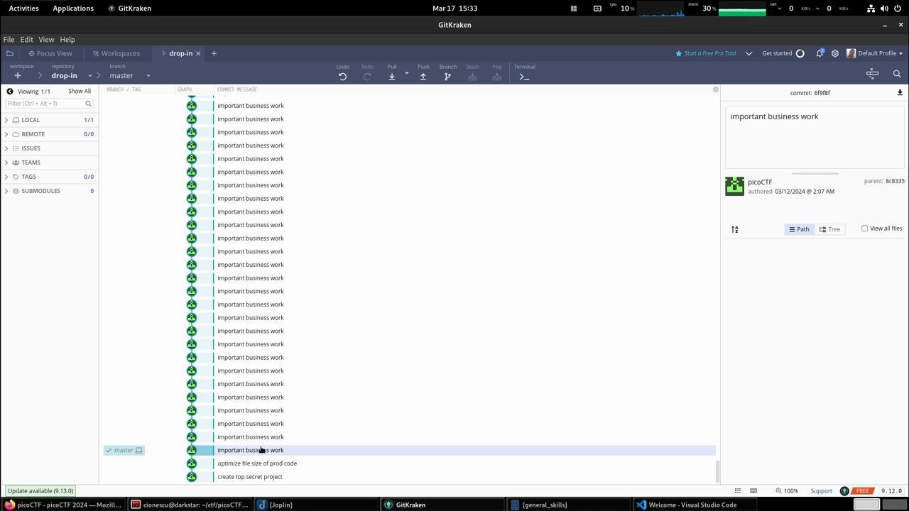
{"action": "left_click", "coordinate": [257, 463]}
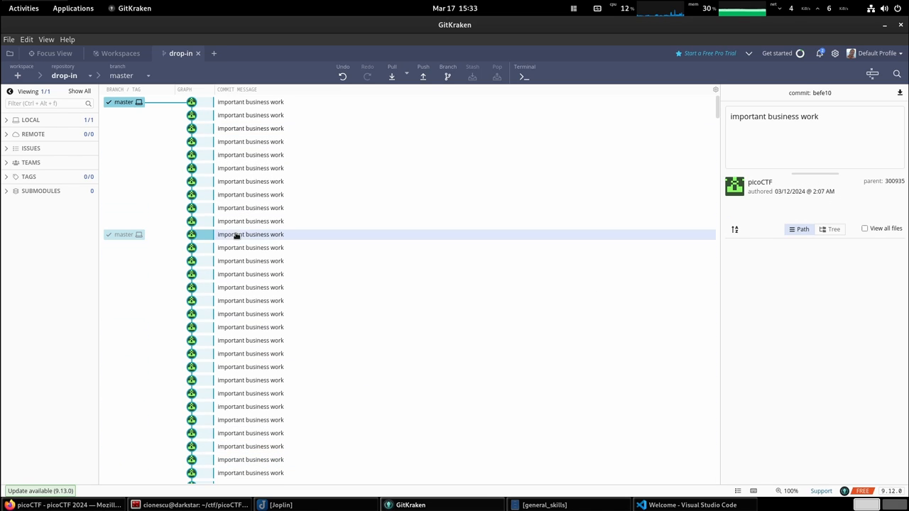
{"action": "left_click", "coordinate": [250, 102]}
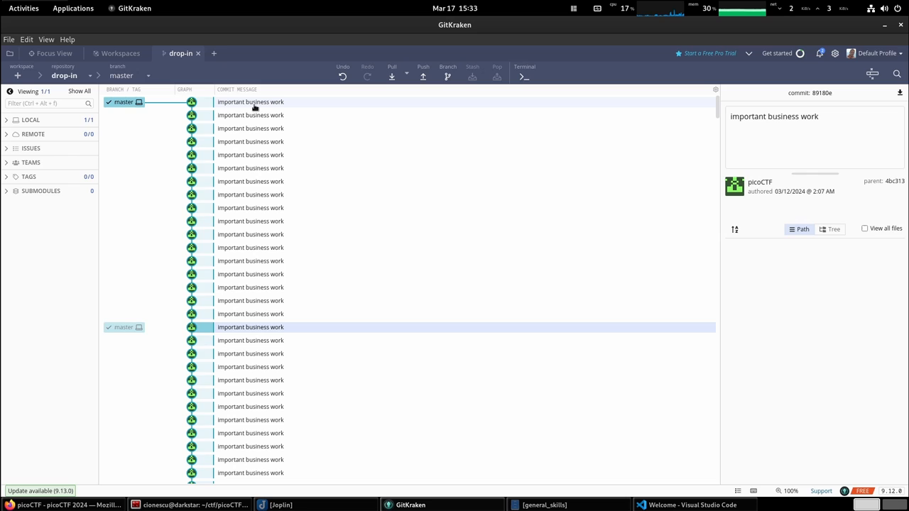
{"action": "left_click", "coordinate": [250, 287]}
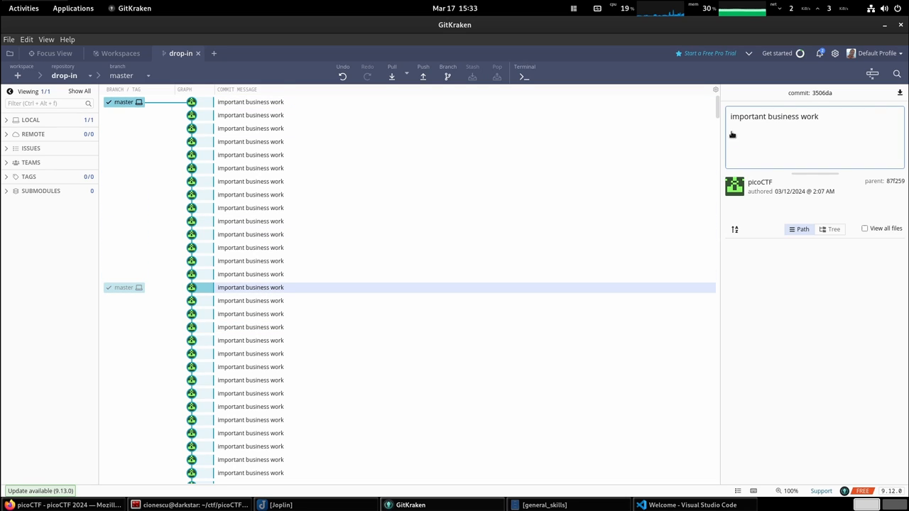
{"action": "scroll", "scroll_direction": "down", "scroll_amount": 3}
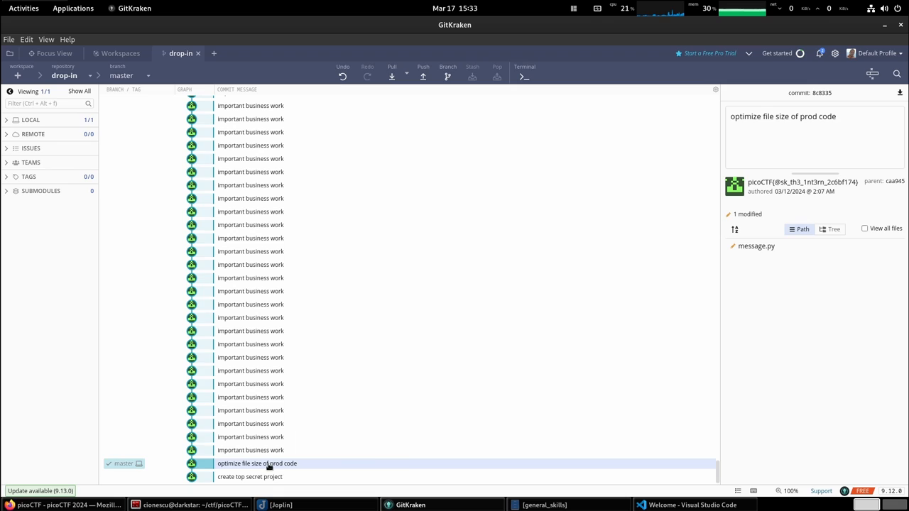
{"action": "mouse_move", "coordinate": [812, 135]}
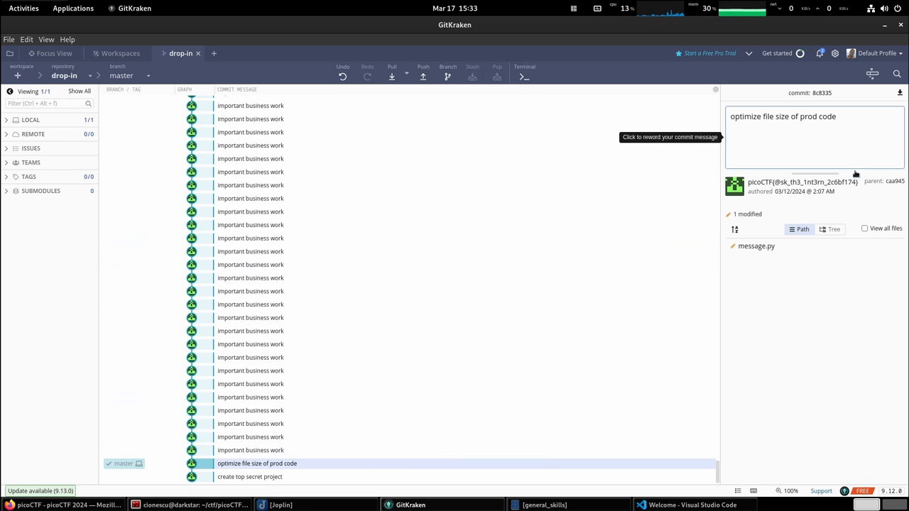
Step: View the message.py diff of the 'optimize file size of prod code' commit and read the flag in its author field
{"action": "left_click", "coordinate": [755, 245]}
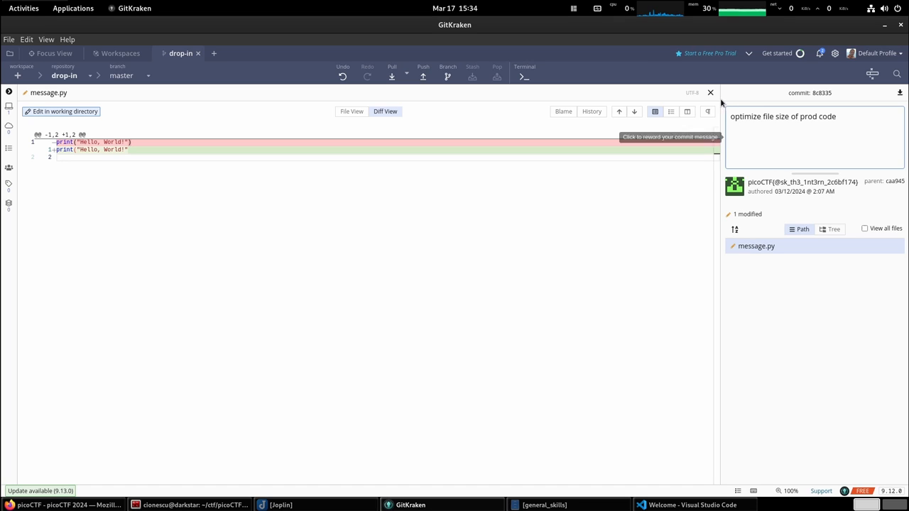
{"action": "left_click", "coordinate": [709, 92]}
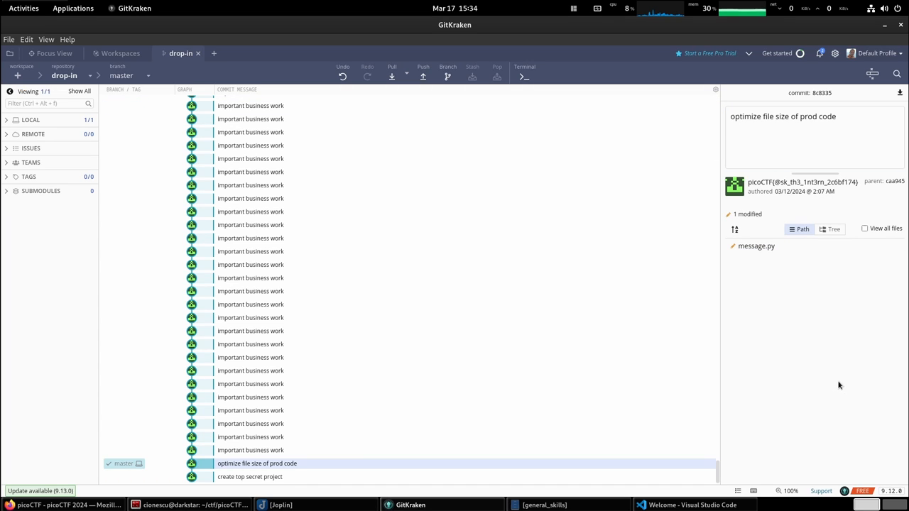
{"action": "mouse_move", "coordinate": [815, 178]}
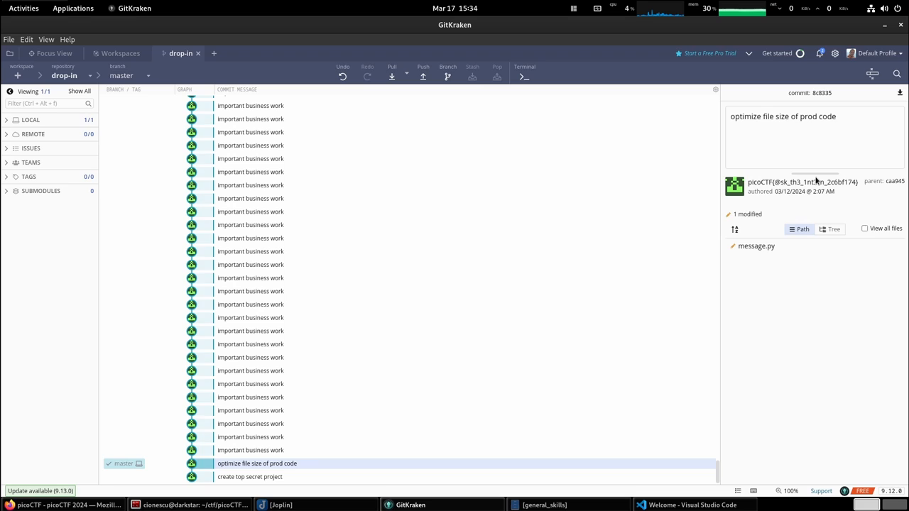
{"action": "mouse_move", "coordinate": [802, 187]}
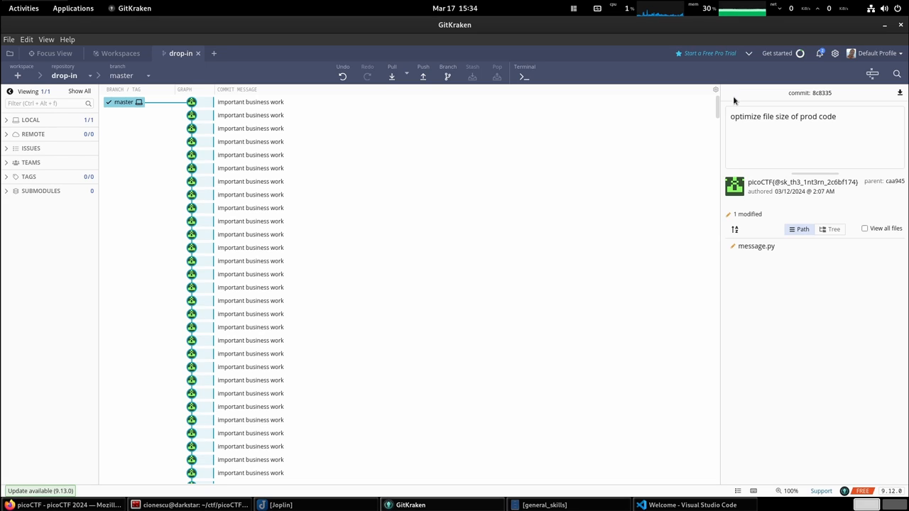
{"action": "scroll", "scroll_direction": "down", "scroll_amount": 3}
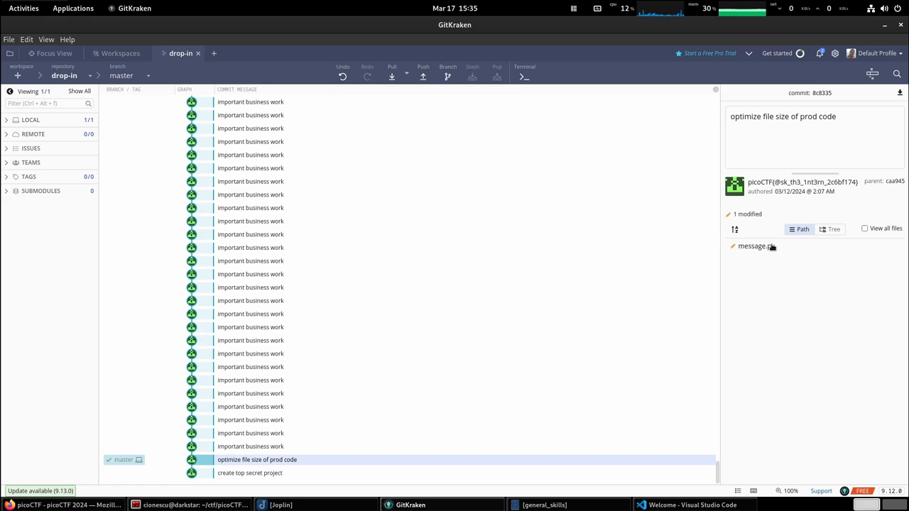
{"action": "mouse_move", "coordinate": [802, 188]}
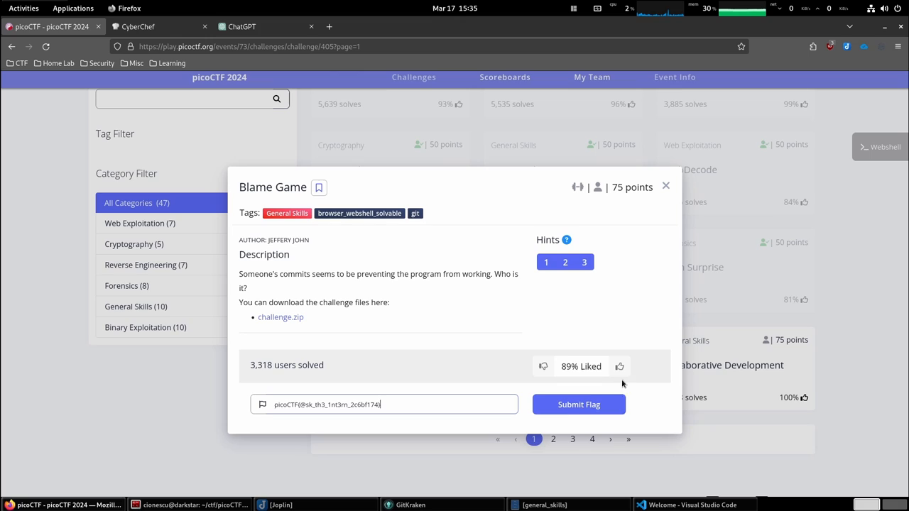
Step: Submit the pasted flag for Blame Game, earning 75 points, and close the solved challenge
{"action": "left_click", "coordinate": [579, 403]}
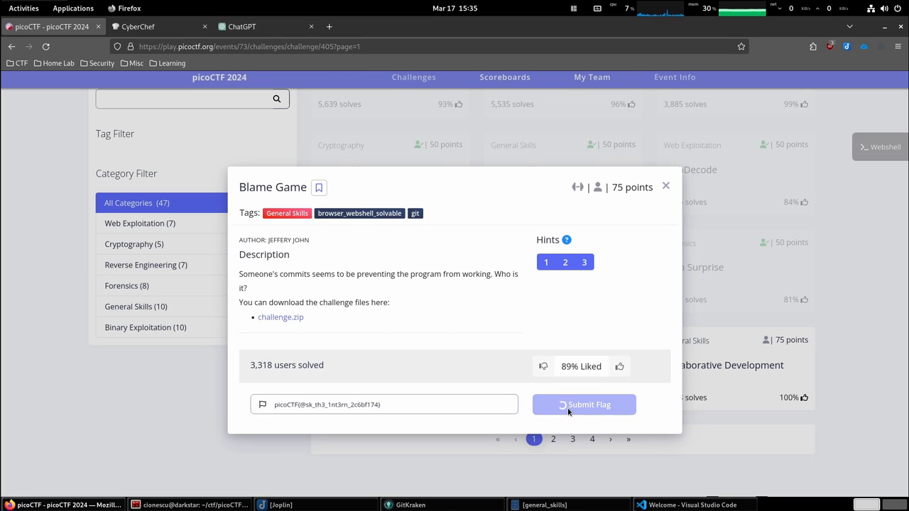
{"action": "left_click", "coordinate": [584, 403]}
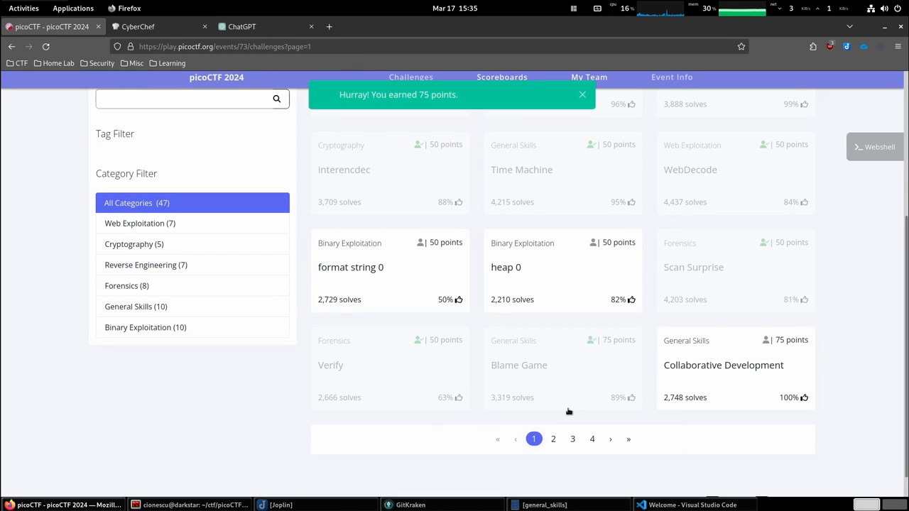